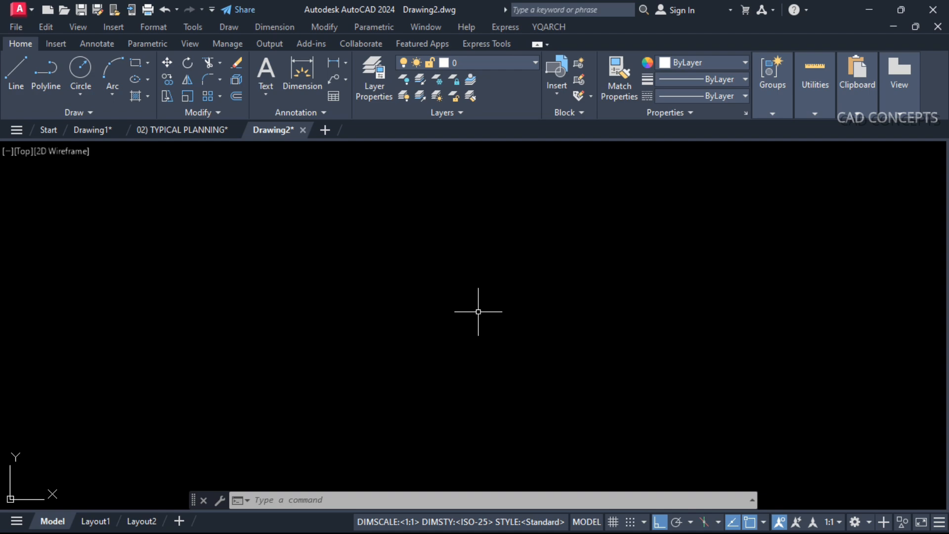
Load the 03) CREATE AUTO LAYERS routine via APPLOAD and check the layers it created.
{"action": "left_click", "coordinate": [534, 63]}
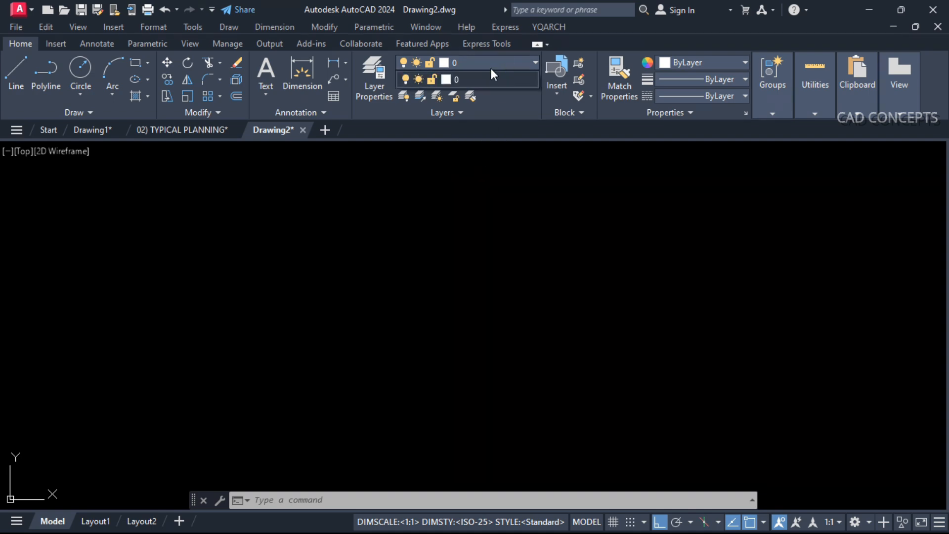
{"action": "key", "text": "enter"}
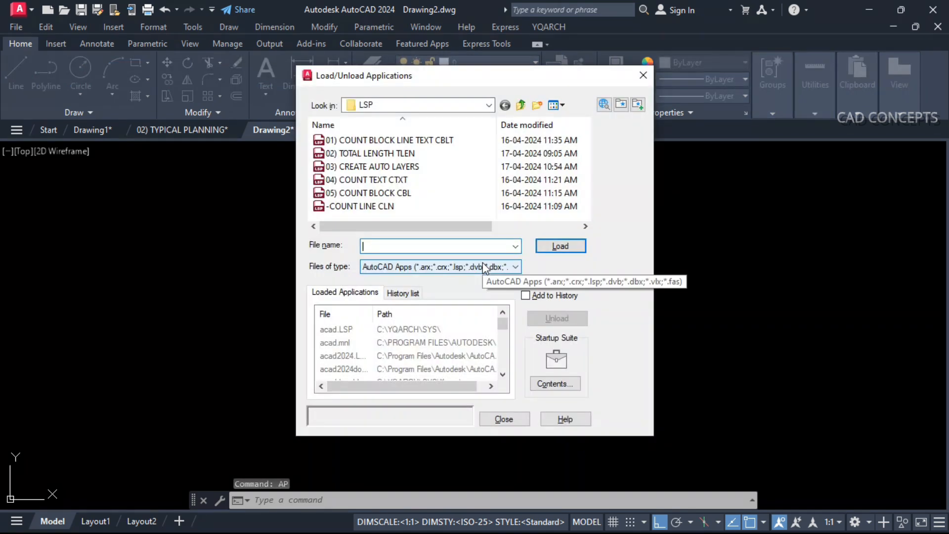
{"action": "double_click", "coordinate": [372, 166]}
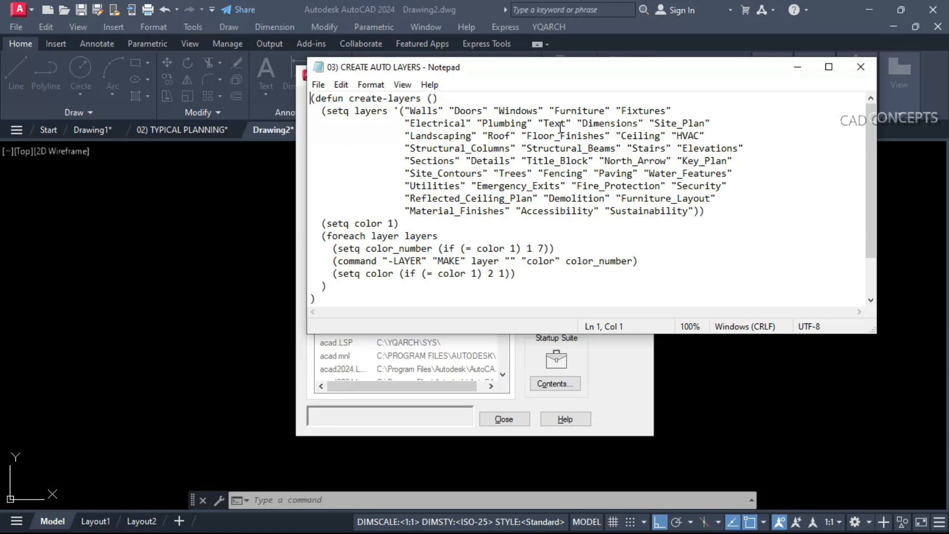
{"action": "mouse_move", "coordinate": [861, 67]}
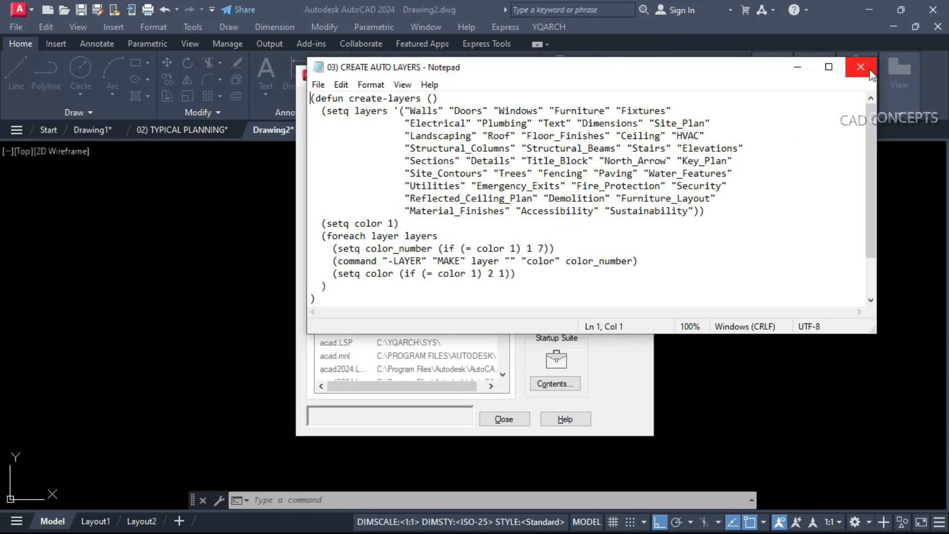
{"action": "left_click", "coordinate": [860, 67]}
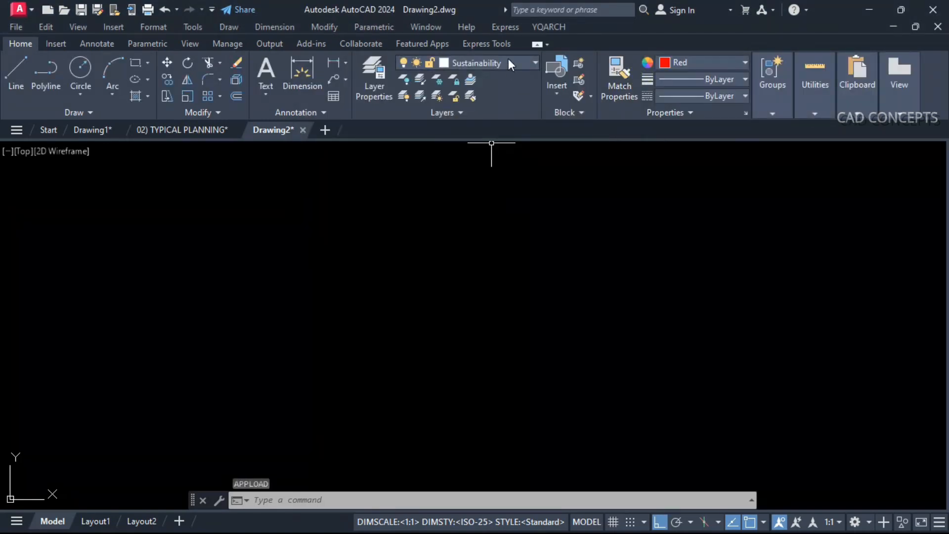
{"action": "left_click", "coordinate": [182, 130]}
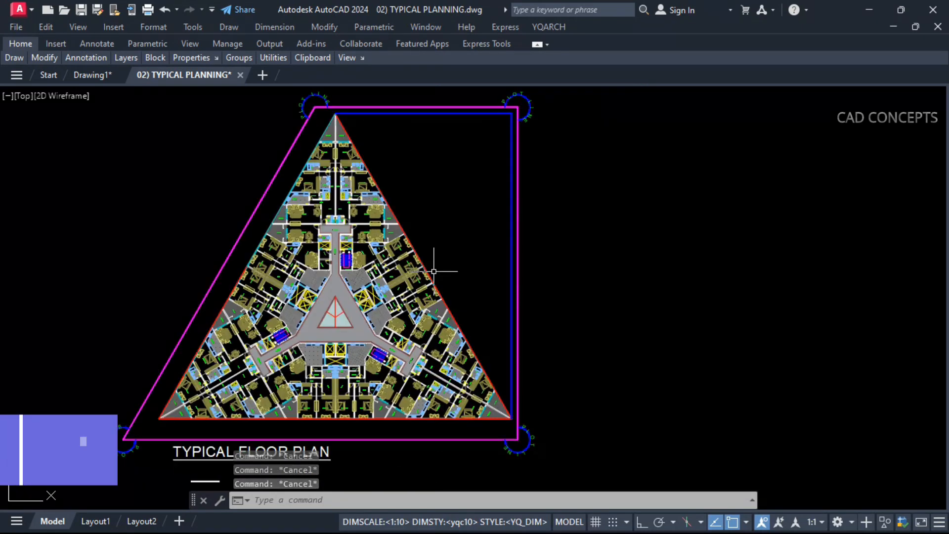
Run CBLT to report Lines: 3167, Blocks: 464, Text: 237 on the floor plan.
{"action": "type", "text": "CBLT"}
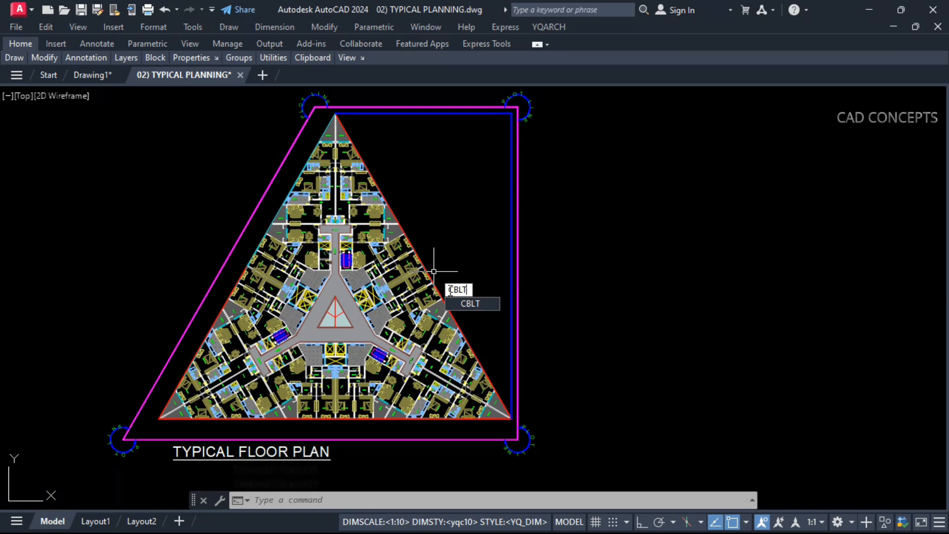
{"action": "key", "text": "Enter"}
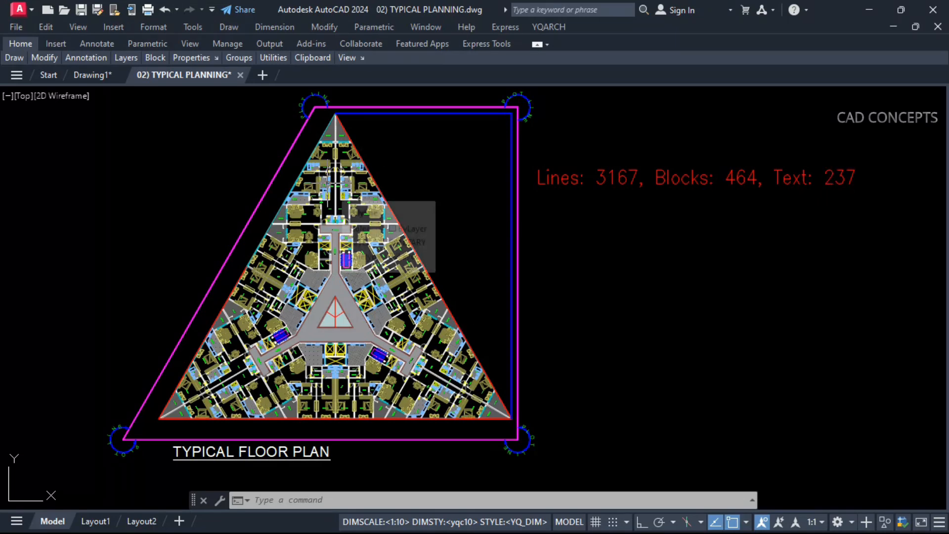
{"action": "mouse_move", "coordinate": [546, 210]}
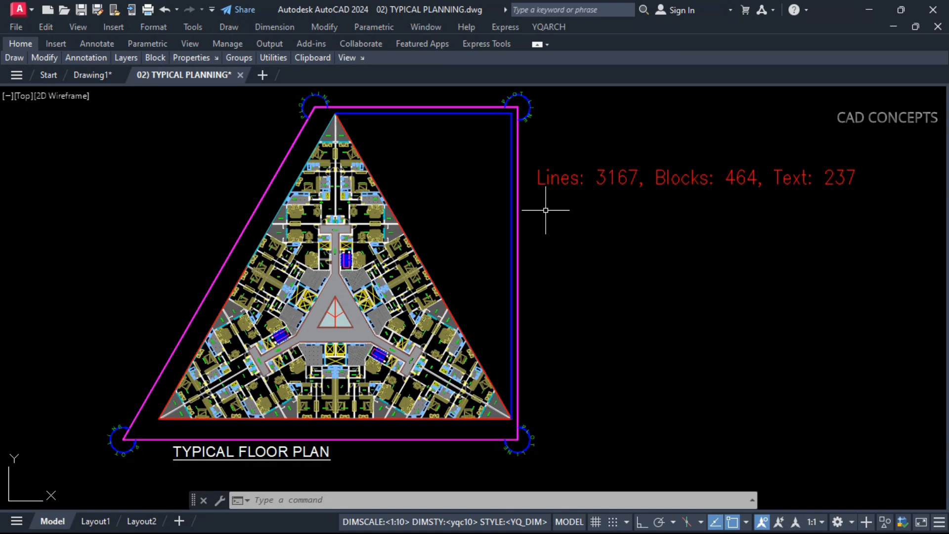
{"action": "mouse_move", "coordinate": [667, 191]}
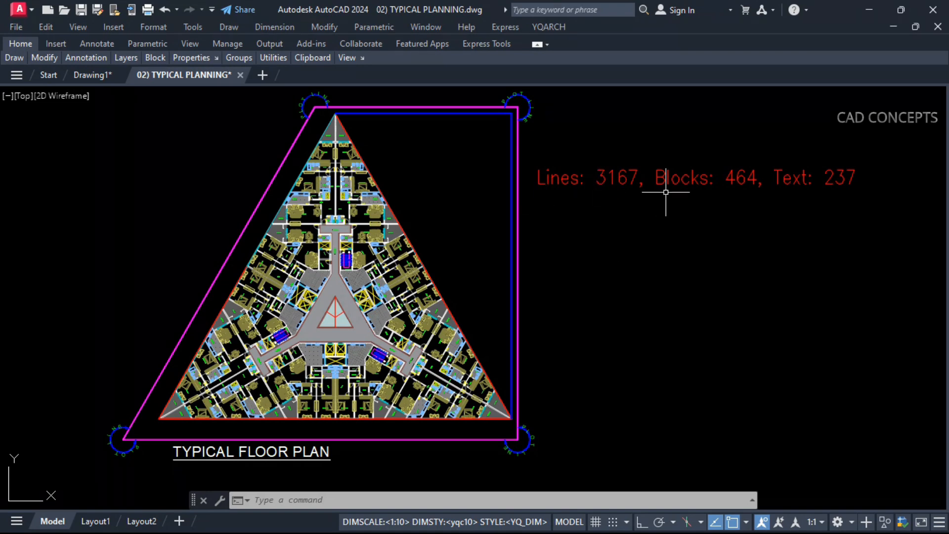
{"action": "mouse_move", "coordinate": [774, 266]}
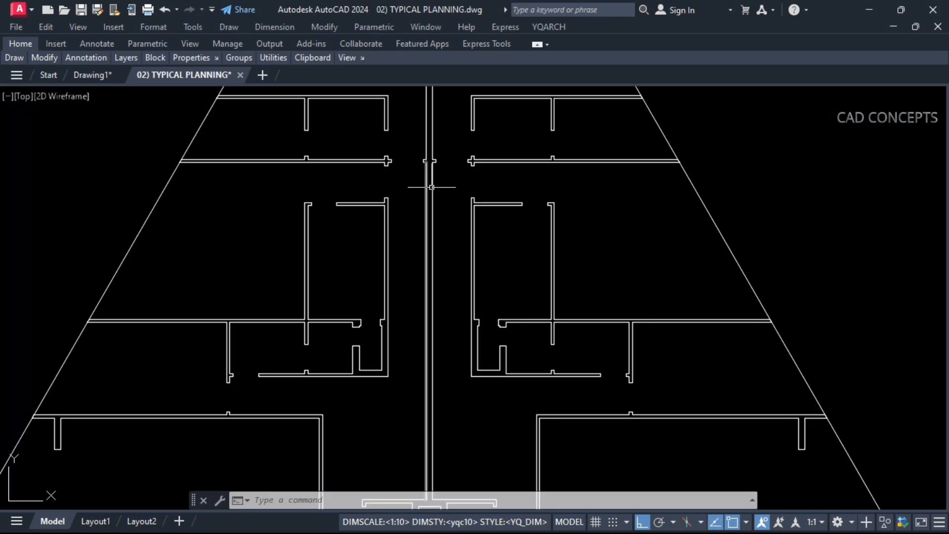
Zoom into the wall lines and run the TLEN total-length routine.
{"action": "scroll", "scroll_direction": "down", "scroll_amount": 3}
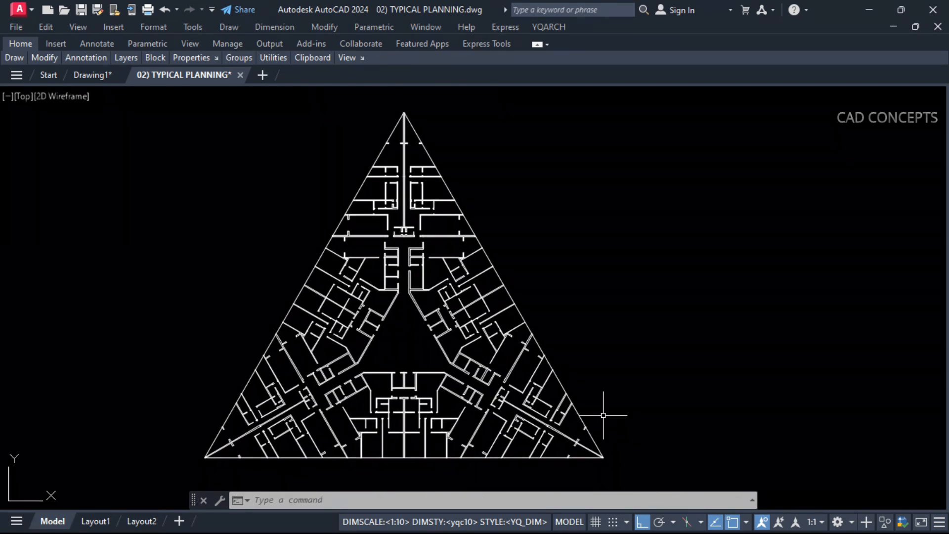
{"action": "mouse_move", "coordinate": [619, 364]}
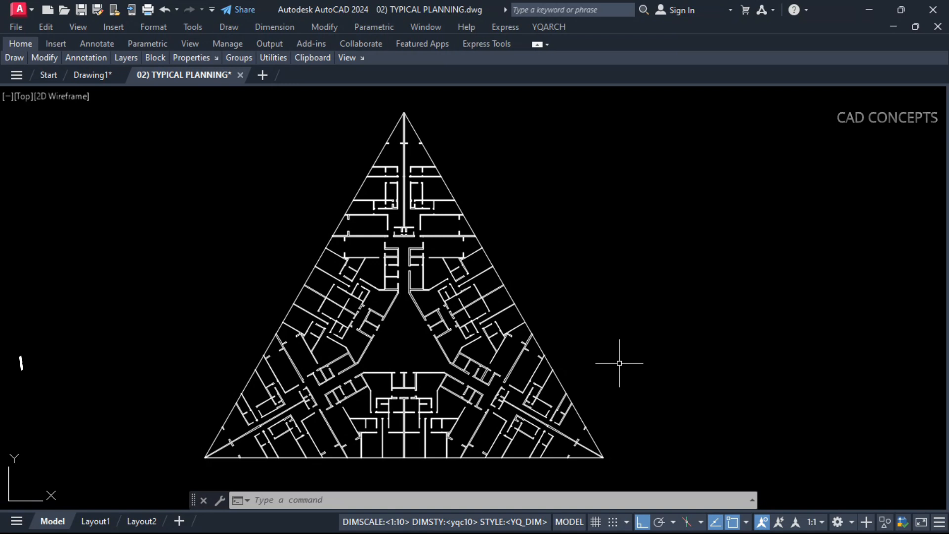
{"action": "type", "text": "TLEN"}
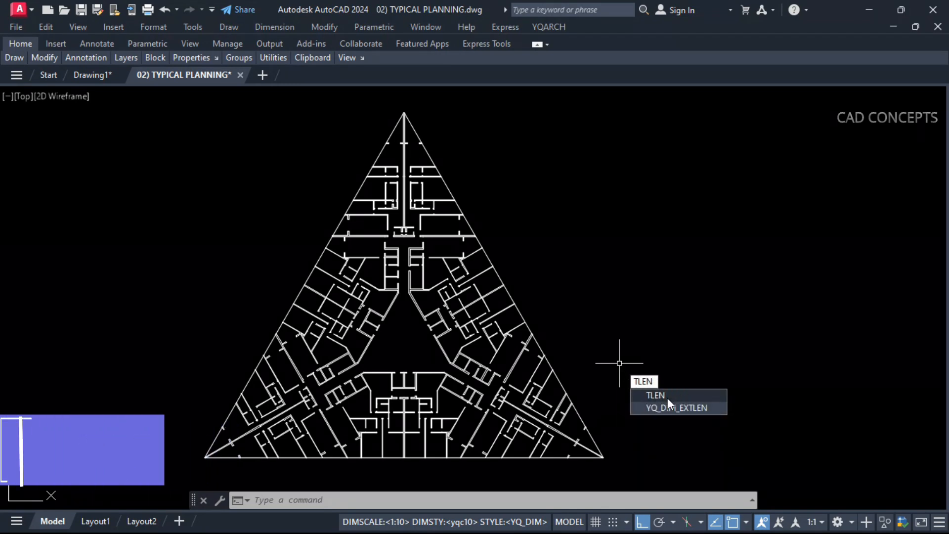
{"action": "left_click", "coordinate": [654, 395]}
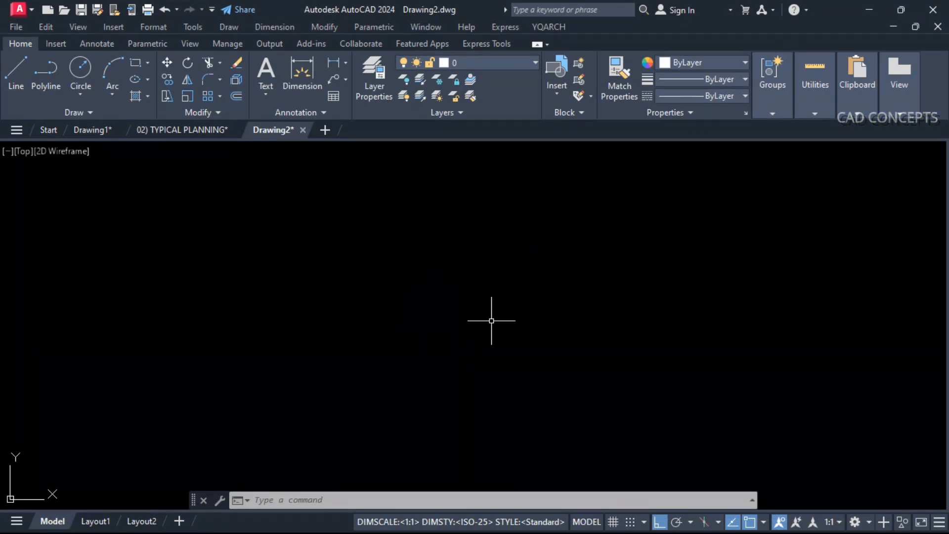
{"action": "mouse_move", "coordinate": [492, 325]}
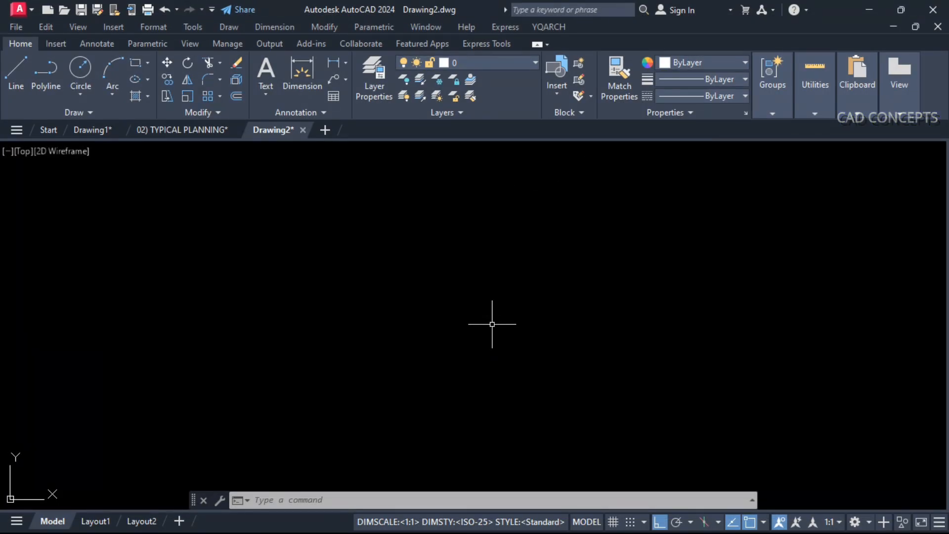
{"action": "mouse_move", "coordinate": [478, 312]}
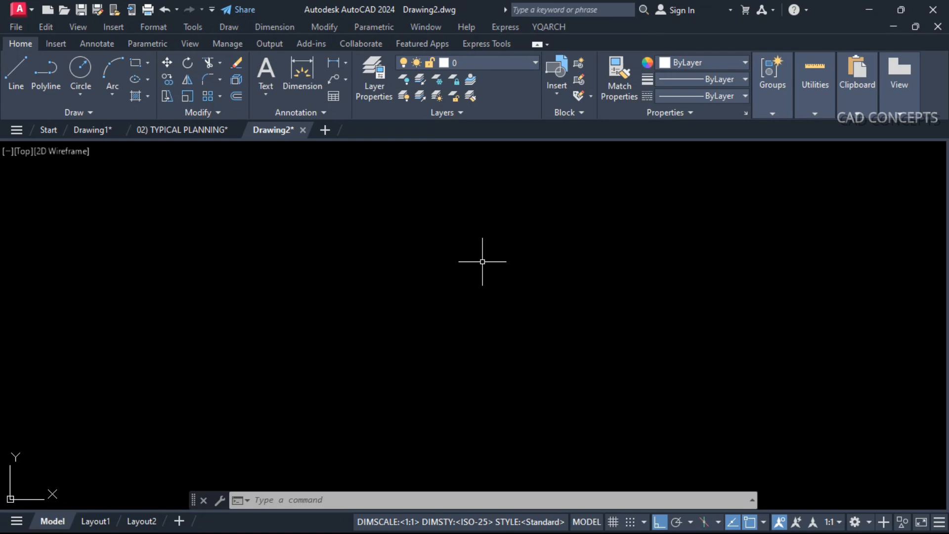
Load 03) CREATE AUTO LAYERS through APPLOAD and dismiss the loader.
{"action": "type", "text": "AP"}
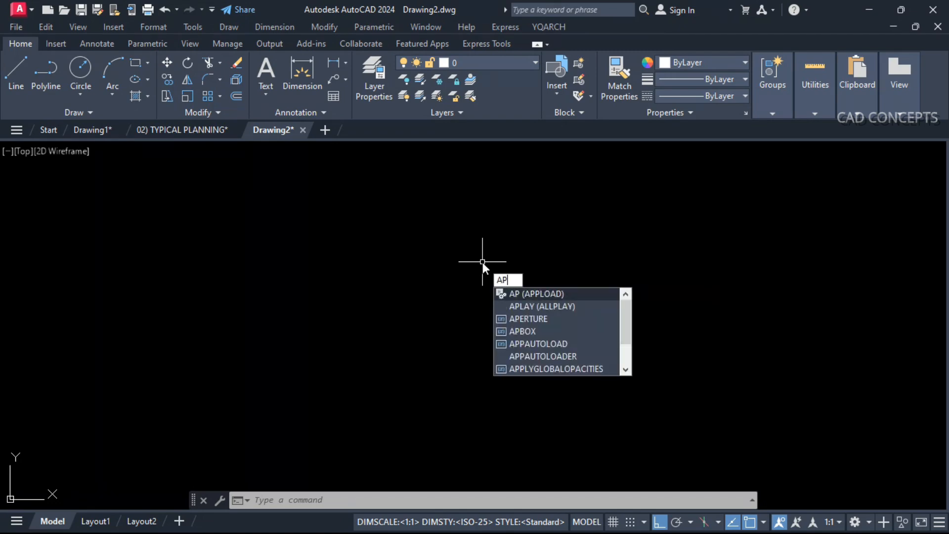
{"action": "key", "text": "Enter"}
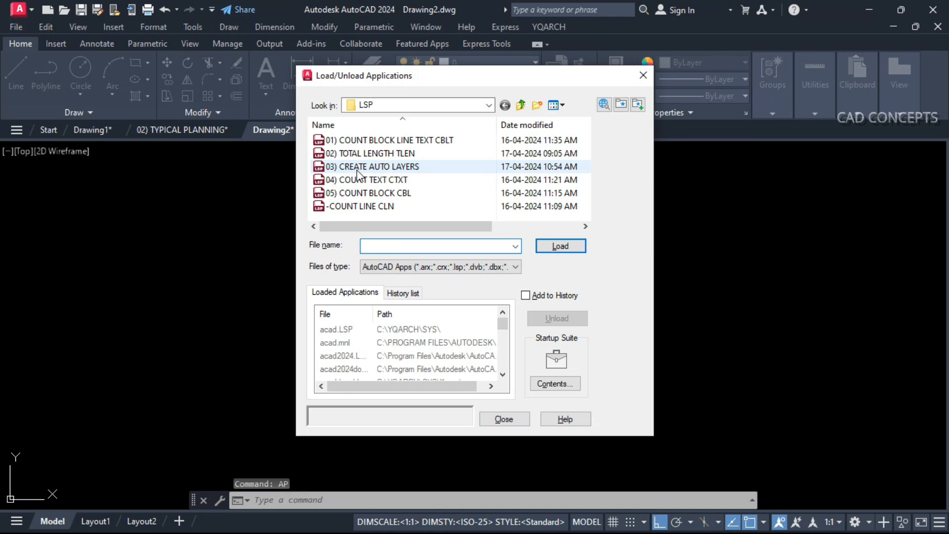
{"action": "left_click", "coordinate": [372, 166]}
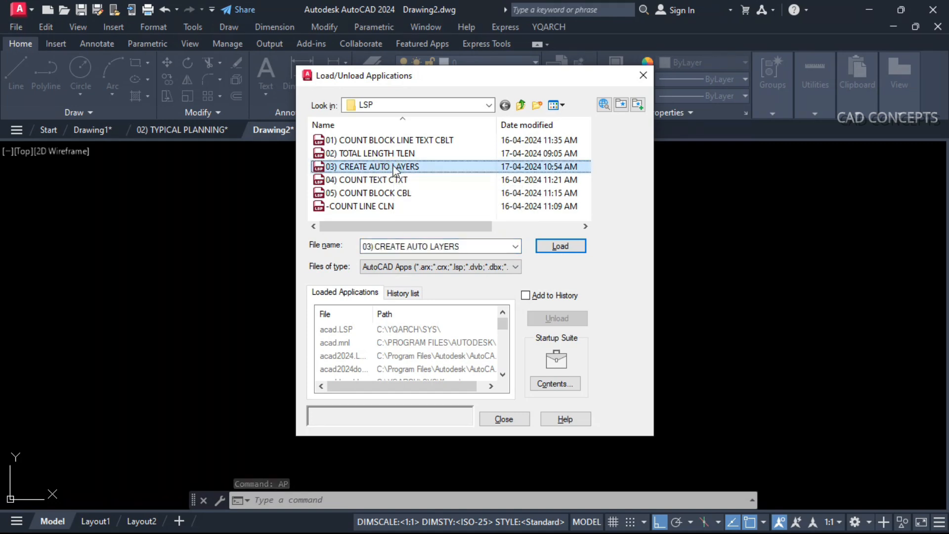
{"action": "left_click", "coordinate": [559, 245]}
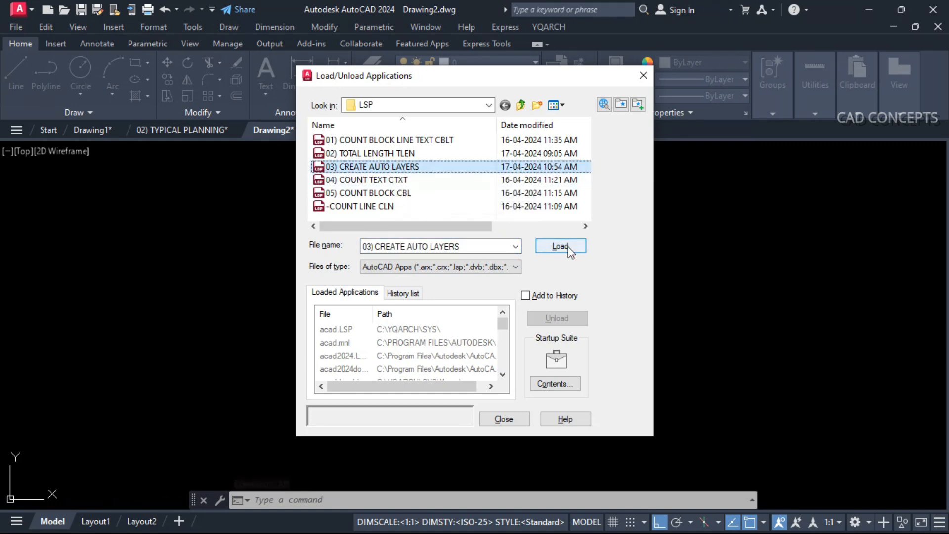
{"action": "left_click", "coordinate": [559, 245]}
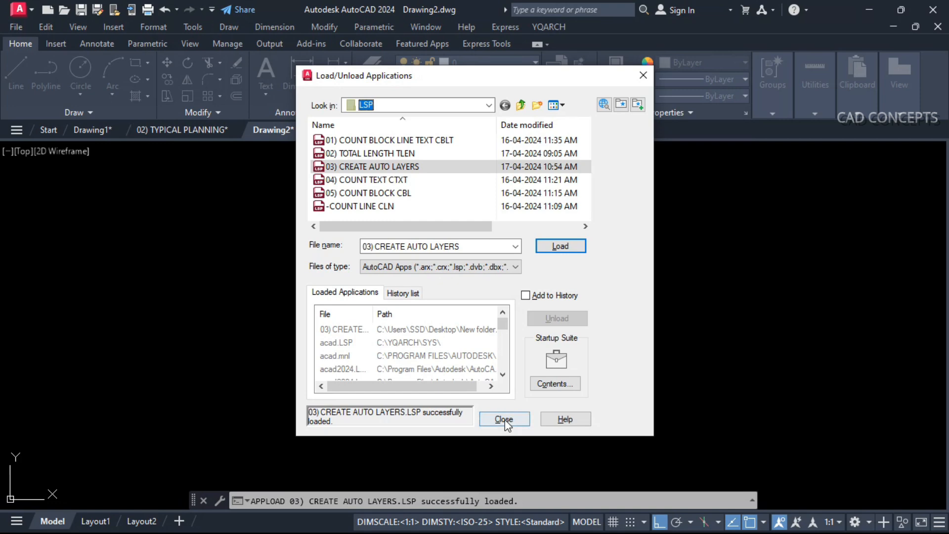
{"action": "left_click", "coordinate": [504, 419]}
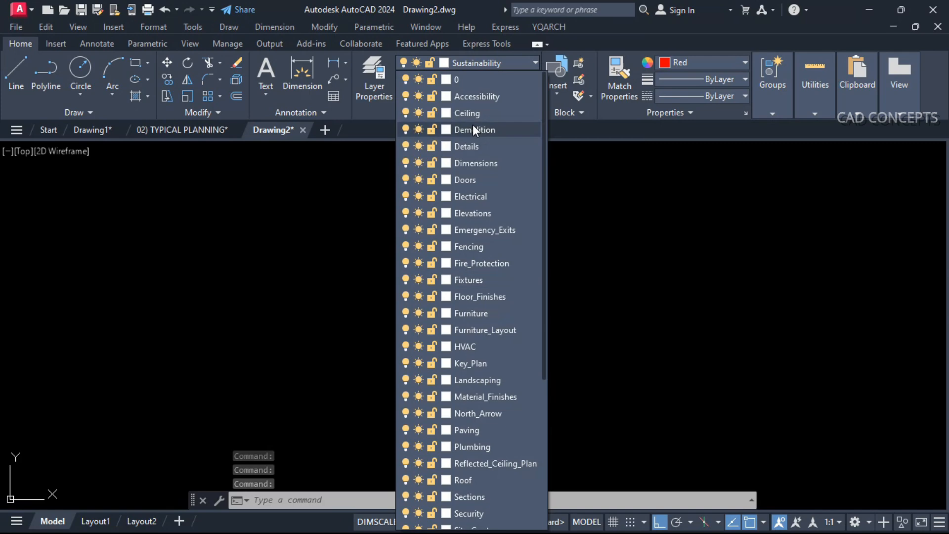
Review the new layers from Accessibility through Windows in the Layer drop-down.
{"action": "scroll", "scroll_direction": "down", "scroll_amount": 3}
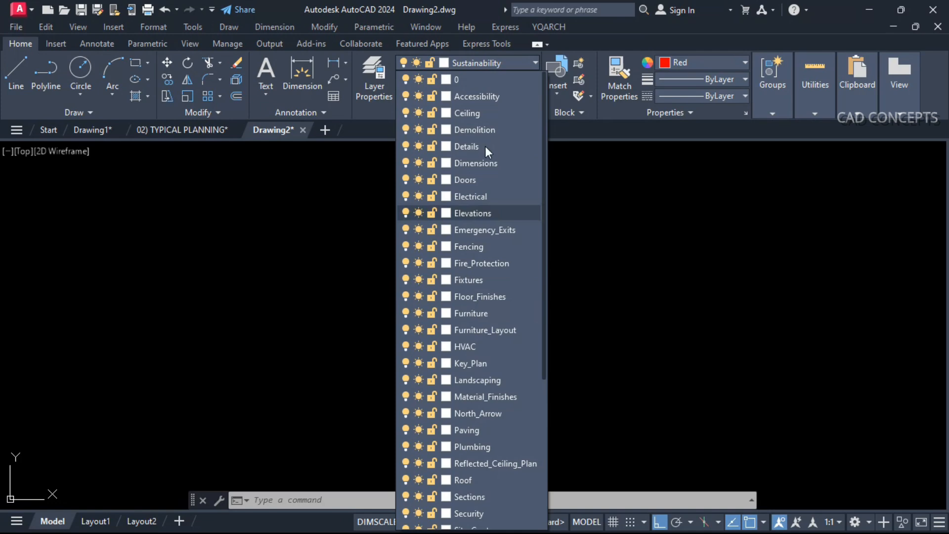
{"action": "scroll", "scroll_direction": "down", "scroll_amount": 3}
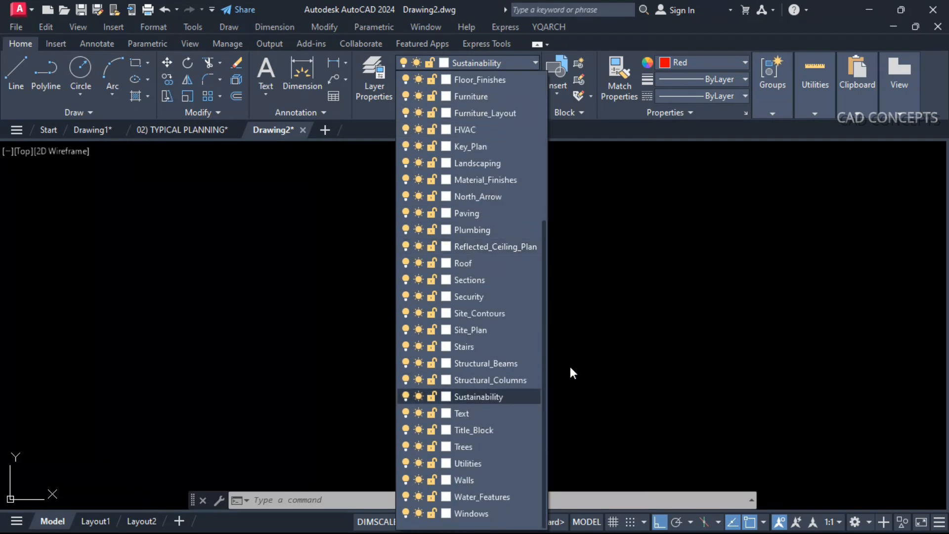
{"action": "left_click", "coordinate": [479, 397]}
{"action": "type", "text": "APPLOAD"}
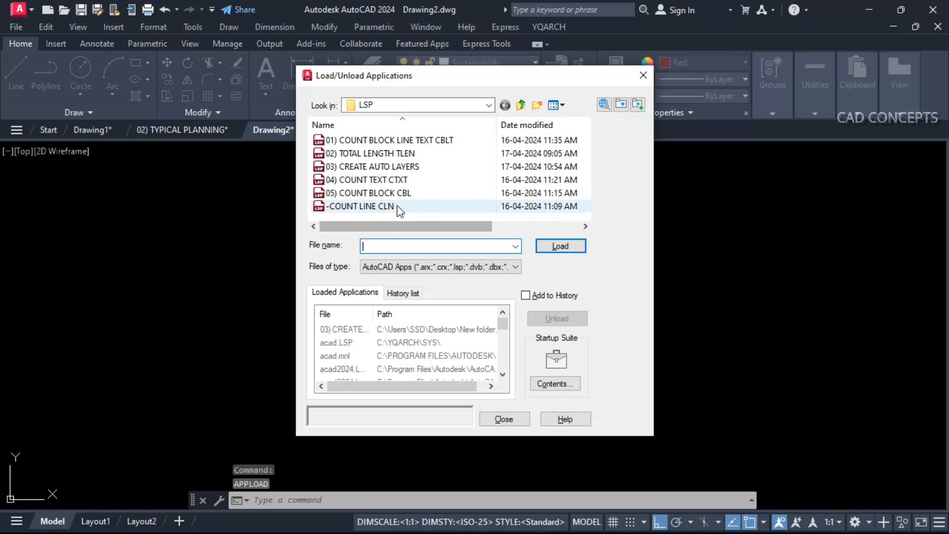
{"action": "left_click", "coordinate": [372, 166]}
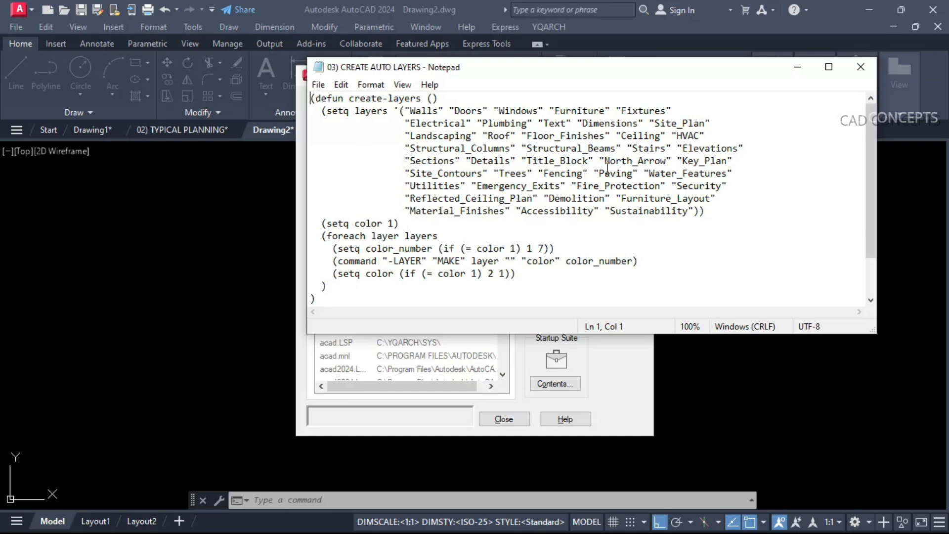
{"action": "mouse_move", "coordinate": [562, 123]}
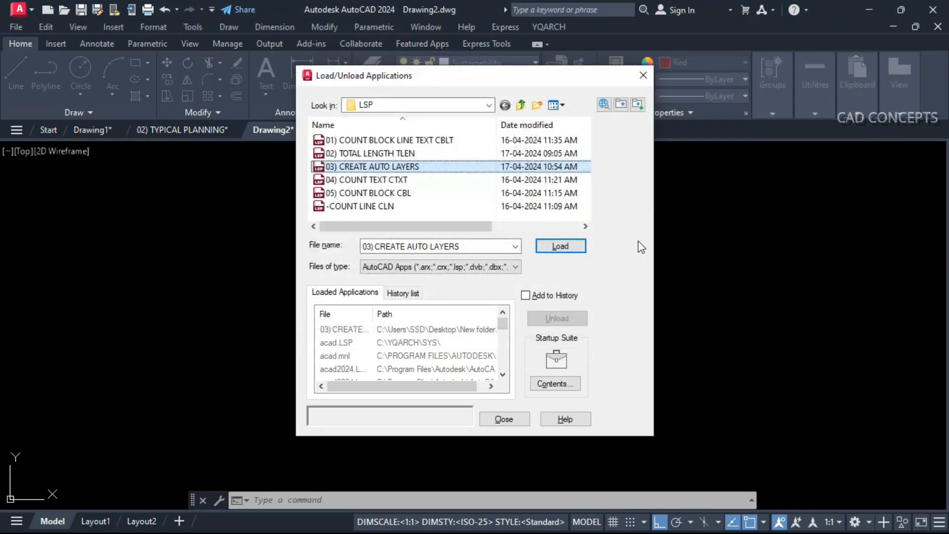
{"action": "mouse_move", "coordinate": [402, 192]}
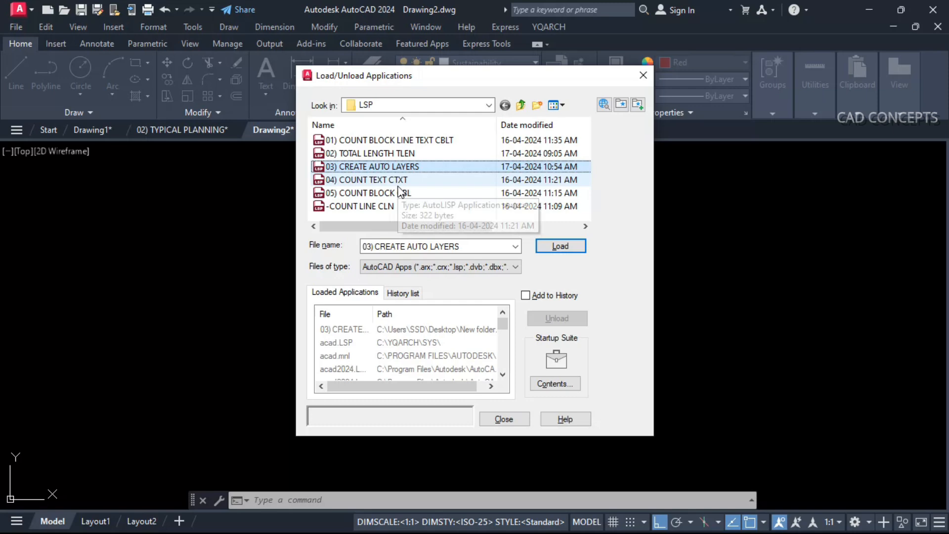
{"action": "mouse_move", "coordinate": [605, 119]}
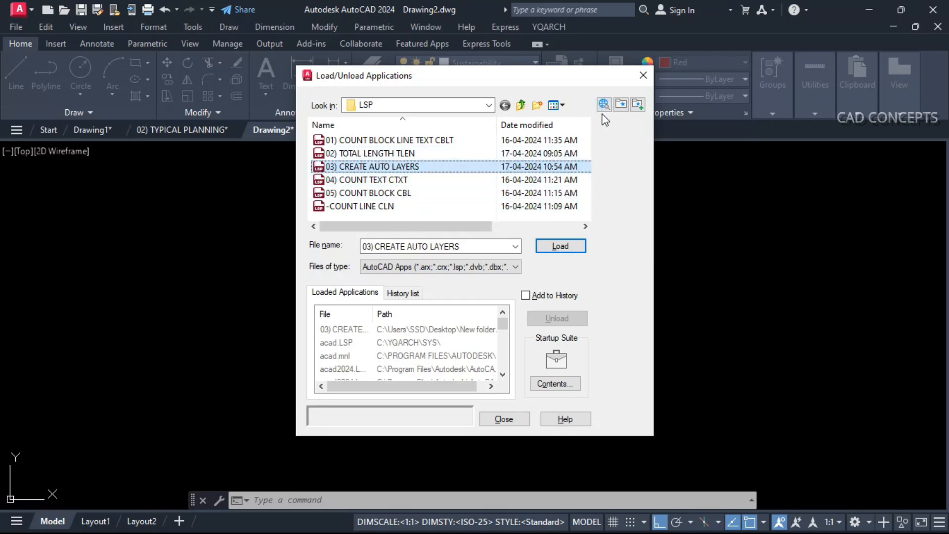
{"action": "mouse_move", "coordinate": [611, 117]}
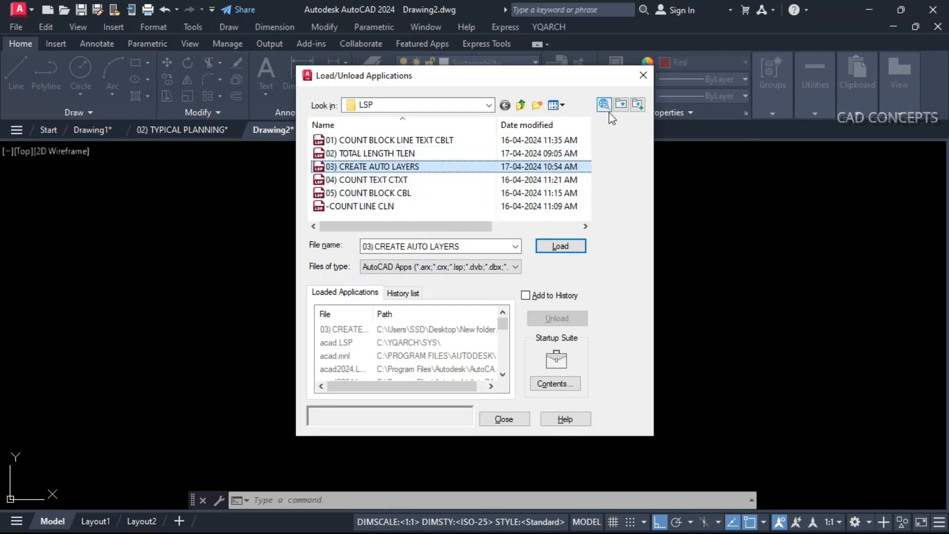
{"action": "left_click", "coordinate": [503, 419]}
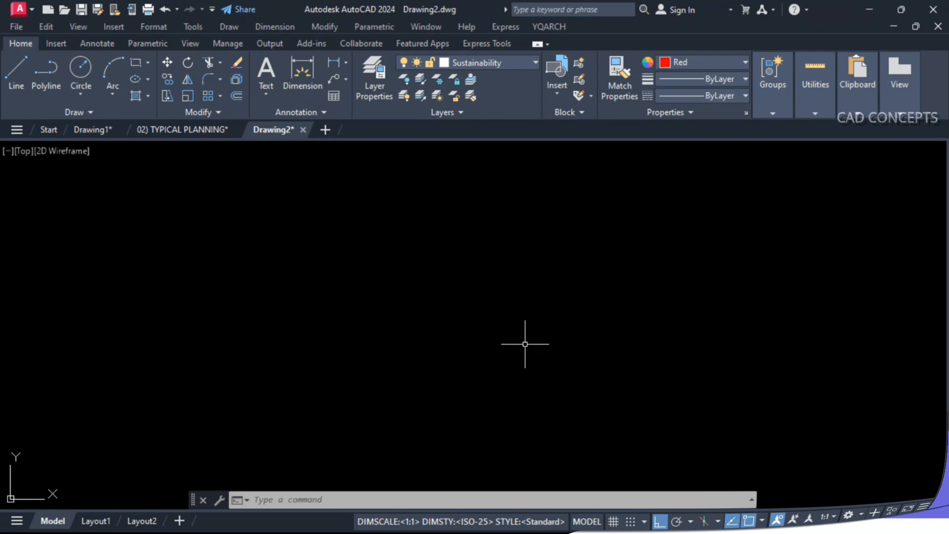
Switch to the TYPICAL PLANNING drawing and run the CTXT text-counting routine.
{"action": "left_click", "coordinate": [182, 129]}
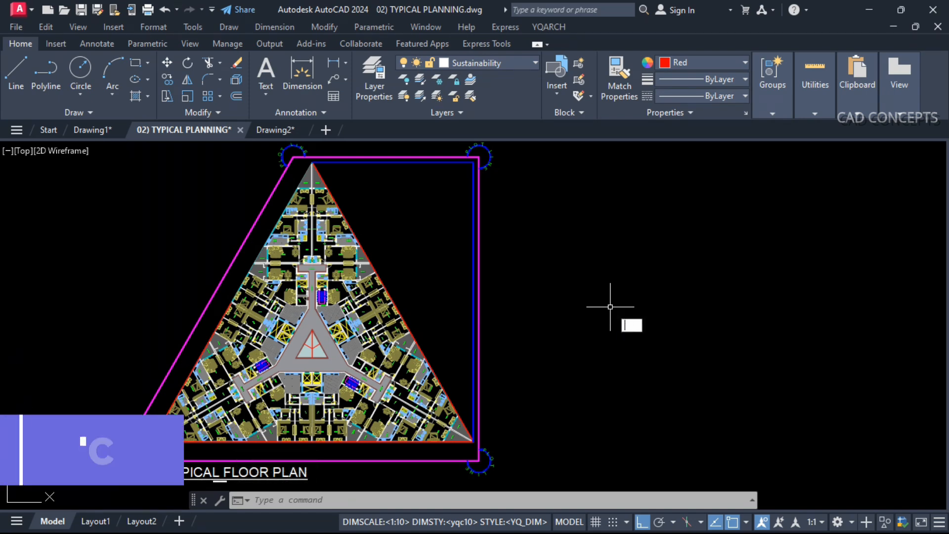
{"action": "type", "text": "CTXTR"}
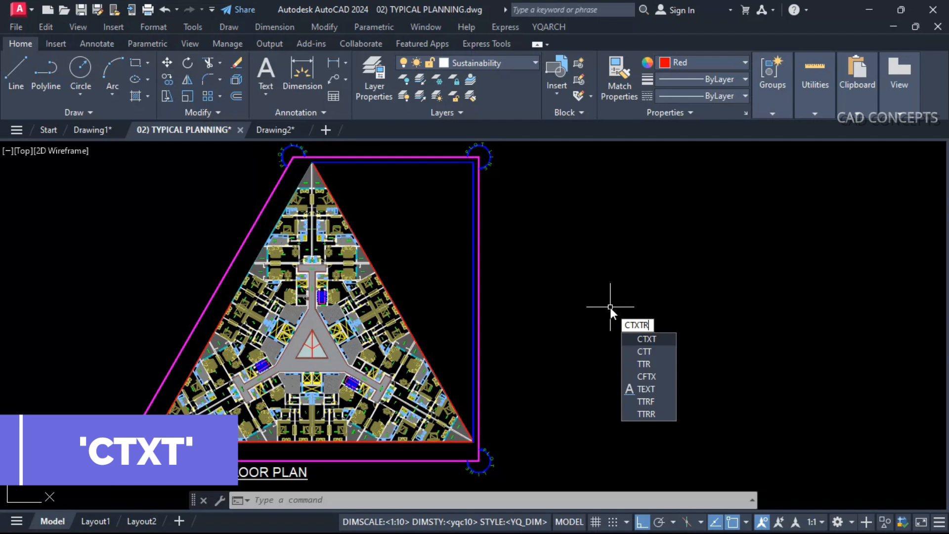
{"action": "key", "text": "Enter"}
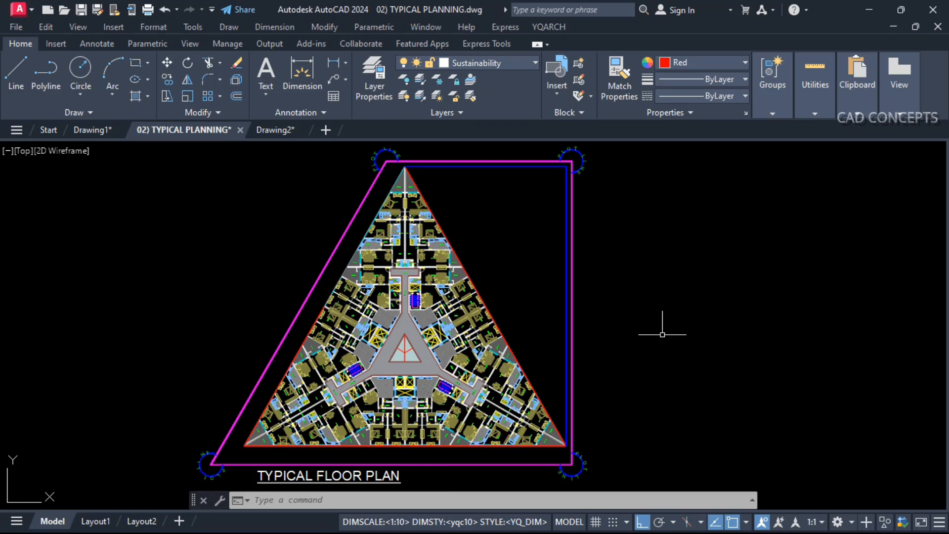
Start the CBL block-counting routine on the TYPICAL PLANNING plan.
{"action": "type", "text": "CB"}
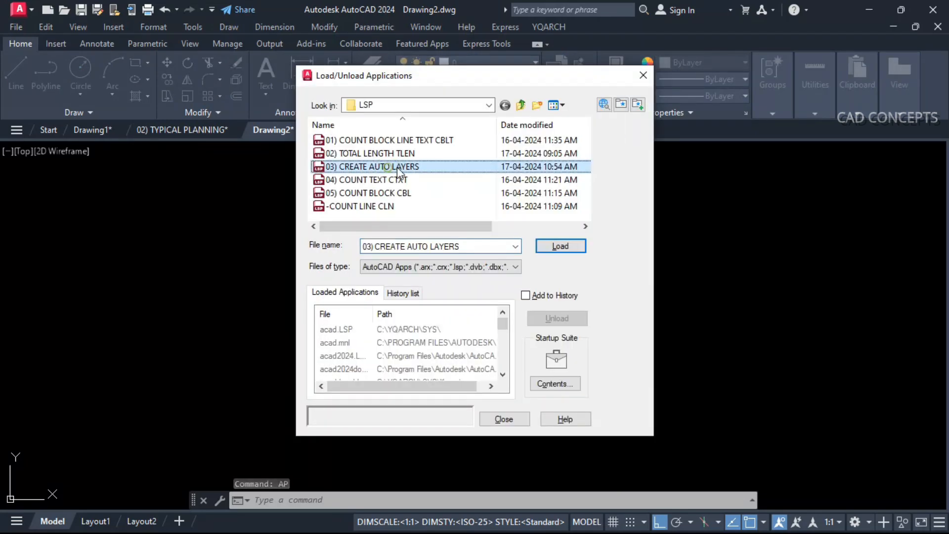
Load the 03) CREATE AUTO LAYERS routine again in Drawing2.
{"action": "double_click", "coordinate": [376, 166]}
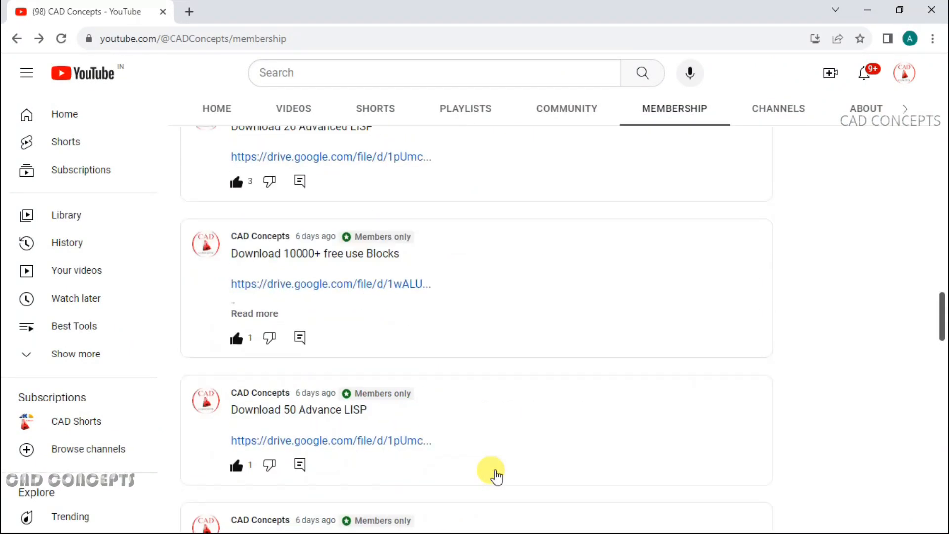
{"action": "scroll", "scroll_direction": "down", "scroll_amount": 3}
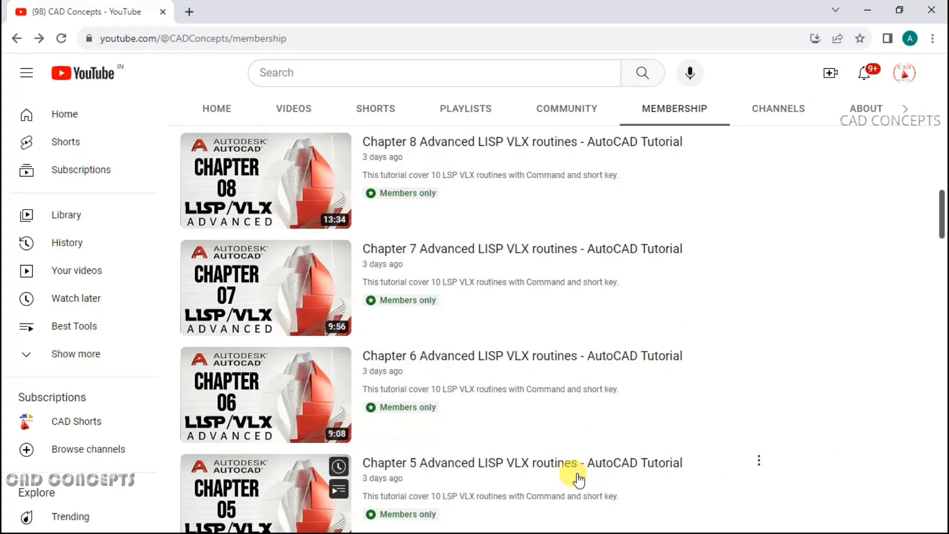
{"action": "scroll", "scroll_direction": "down", "scroll_amount": 3}
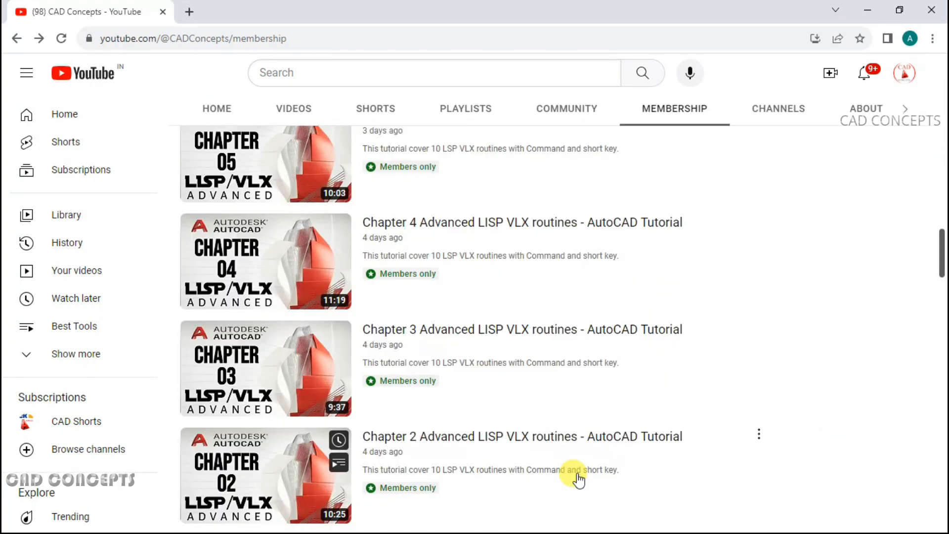
{"action": "scroll", "scroll_direction": "down", "scroll_amount": 3}
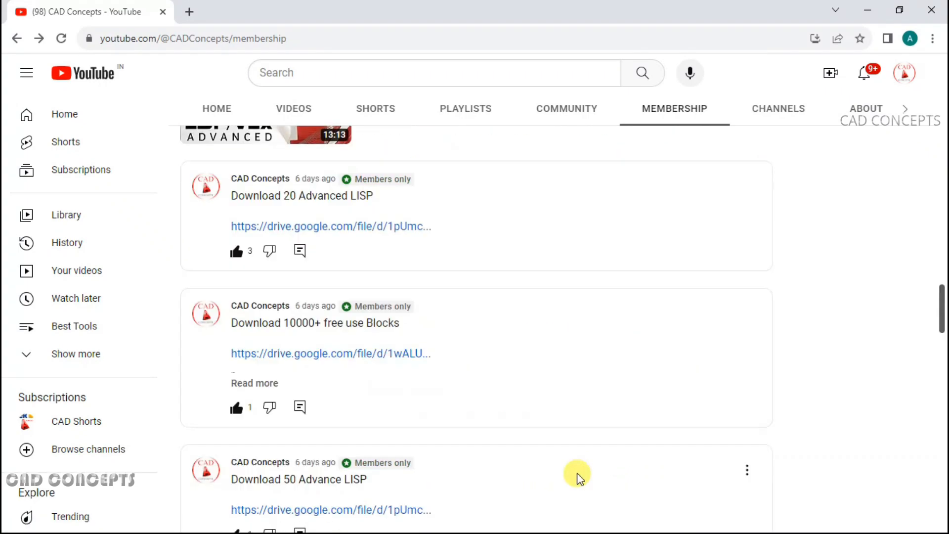